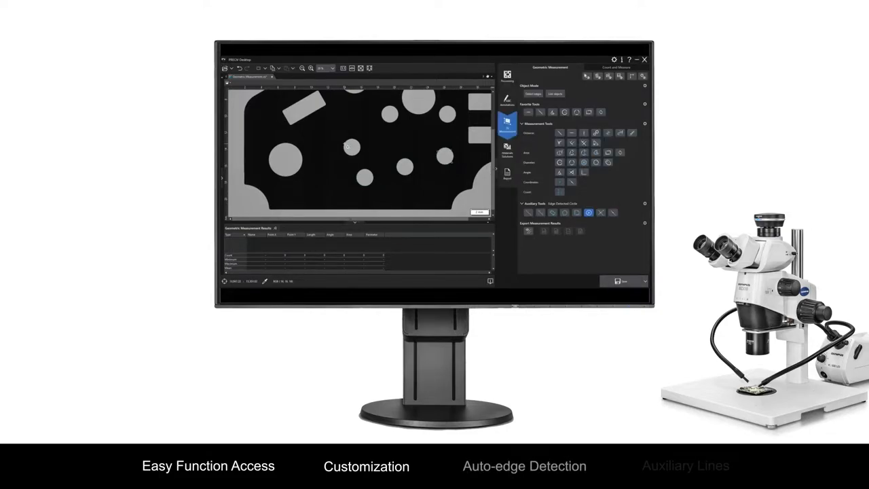
# Auto-detect the edge of the dark circular feature near the image centre with the circle tool.
pyautogui.click(347, 147)
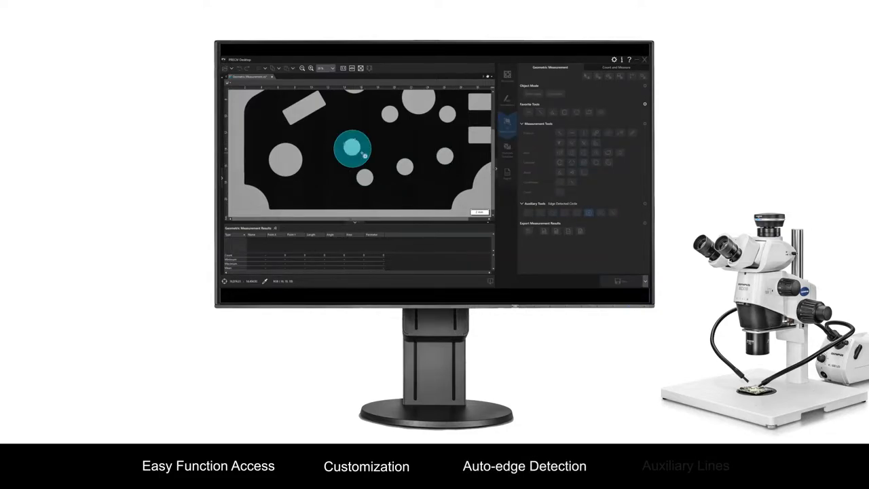